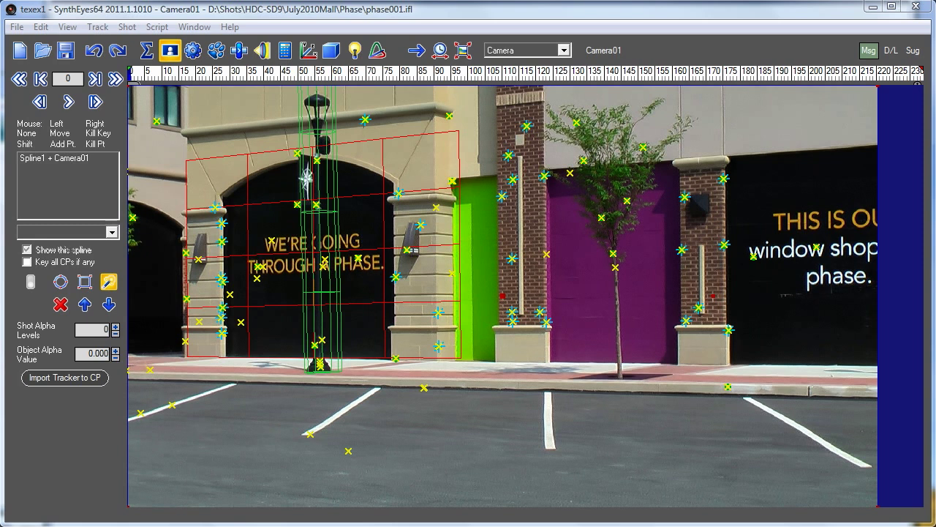
pyautogui.moveTo(322, 317)
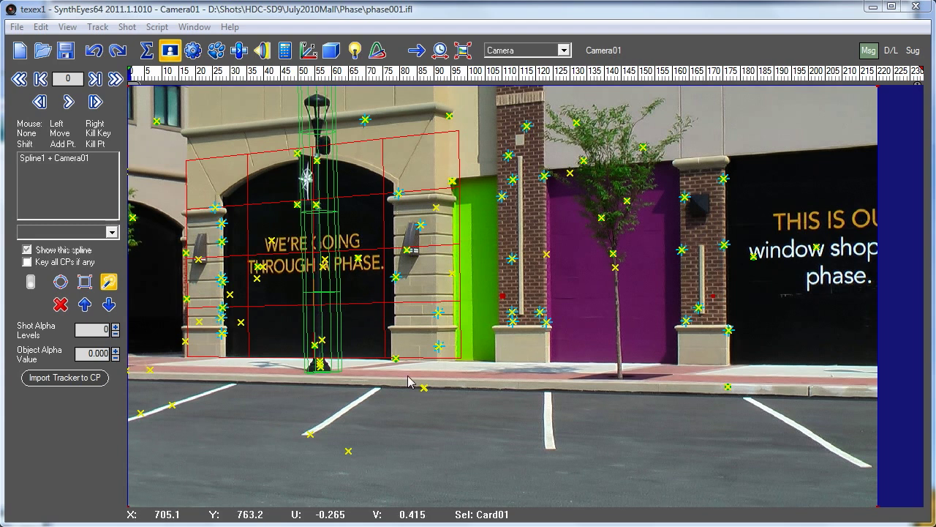
pyautogui.moveTo(401, 246)
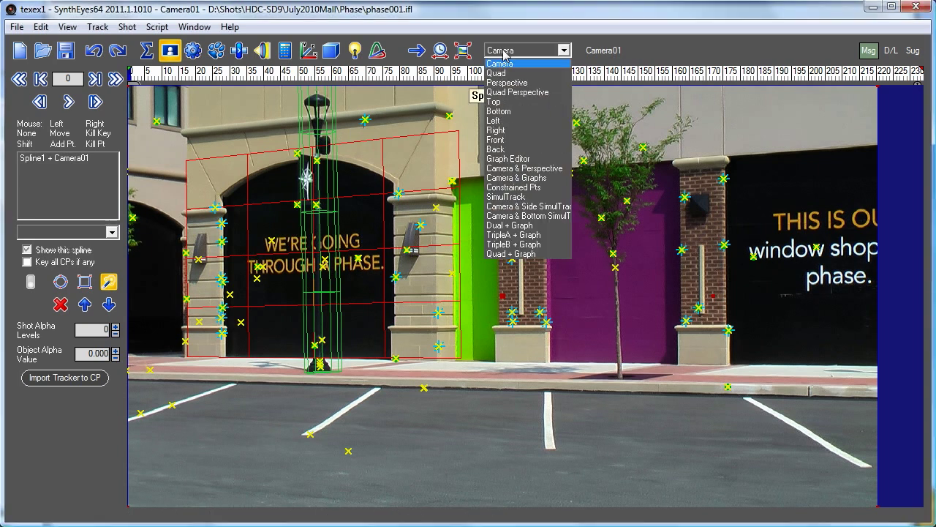
# Switch to the perspective layout and place Card02 over the purple door wall.
pyautogui.click(521, 92)
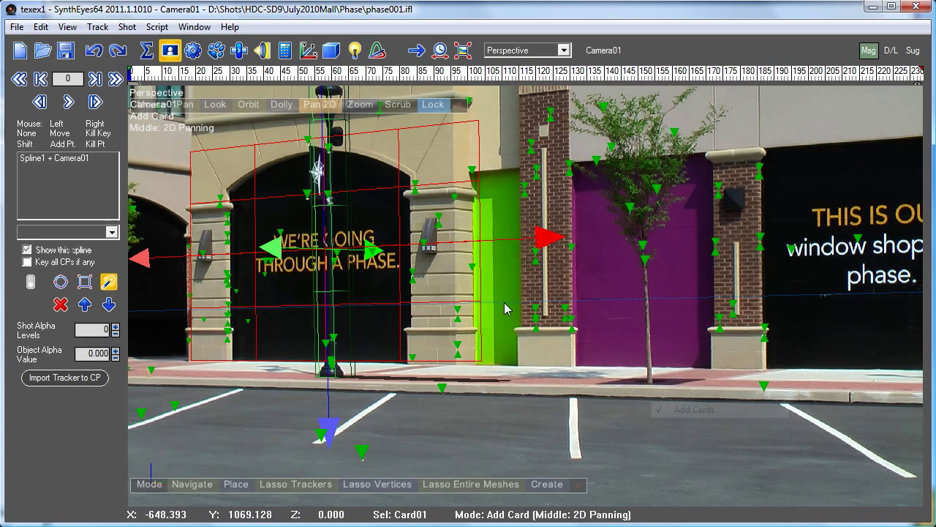
pyautogui.moveTo(577, 225)
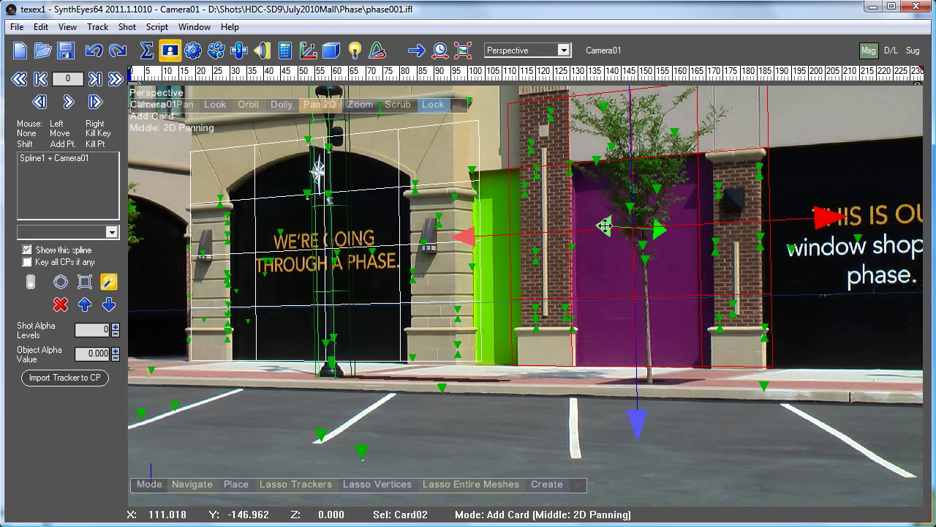
pyautogui.rightClick(601, 225)
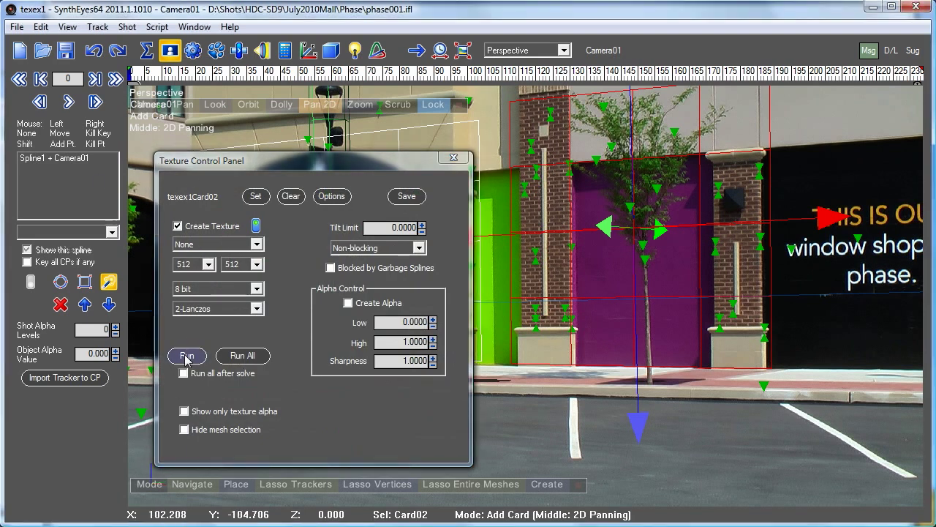
# Run texture extraction for Card02 from the Texture Control Panel.
pyautogui.click(187, 356)
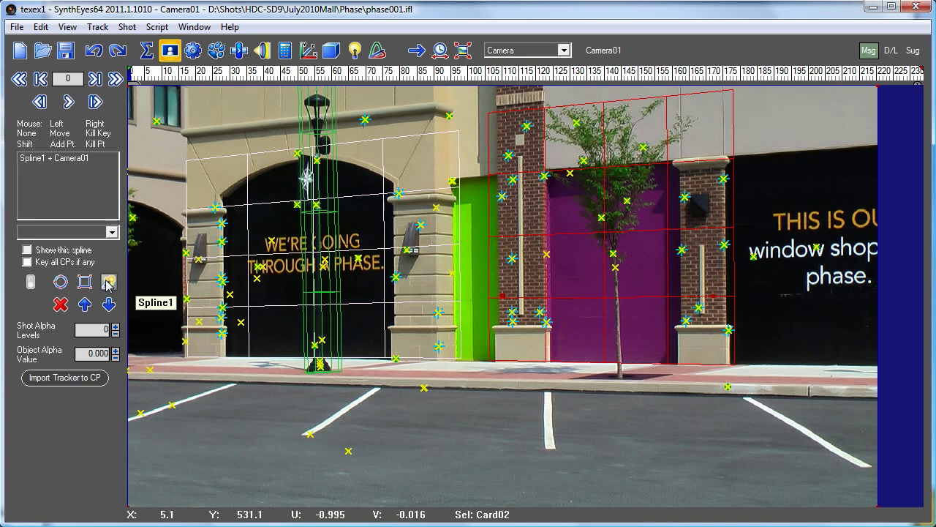
# Select the spline creation tool in the roto panel, back in the camera view.
pyautogui.click(108, 282)
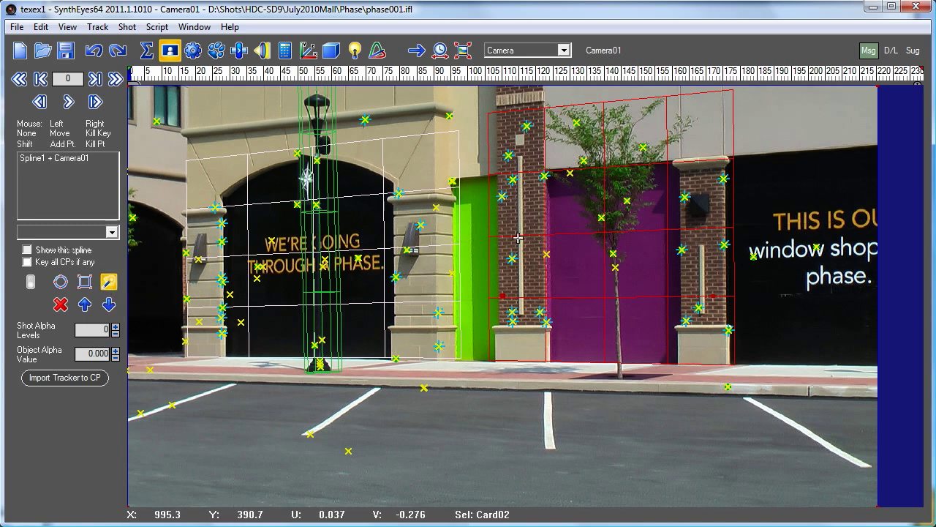
pyautogui.moveTo(599, 219)
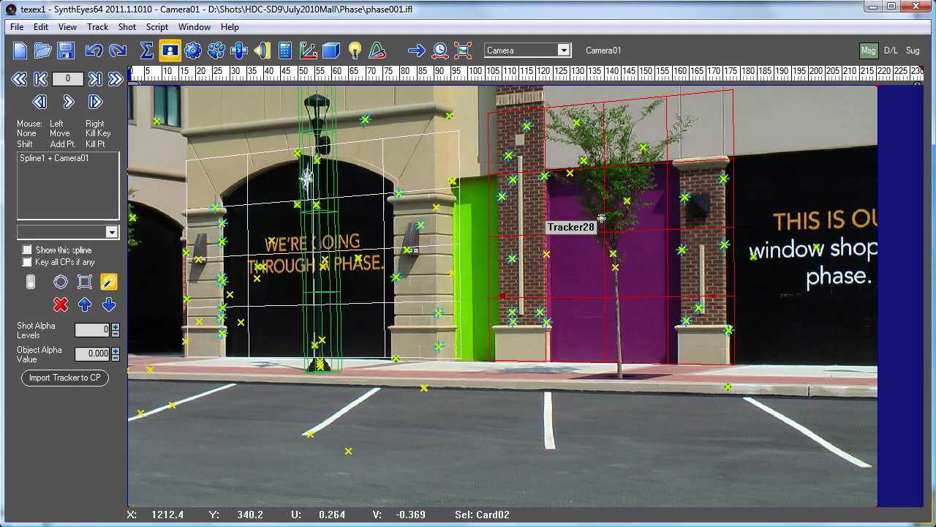
# Draw a new garbage spline around the tree, starting at its base and refining along the trunk.
pyautogui.click(617, 294)
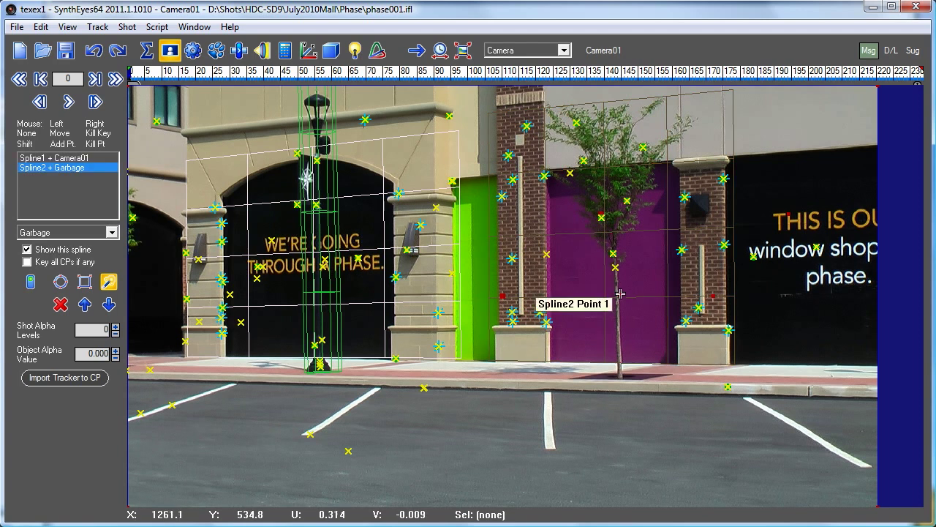
pyautogui.moveTo(615, 278)
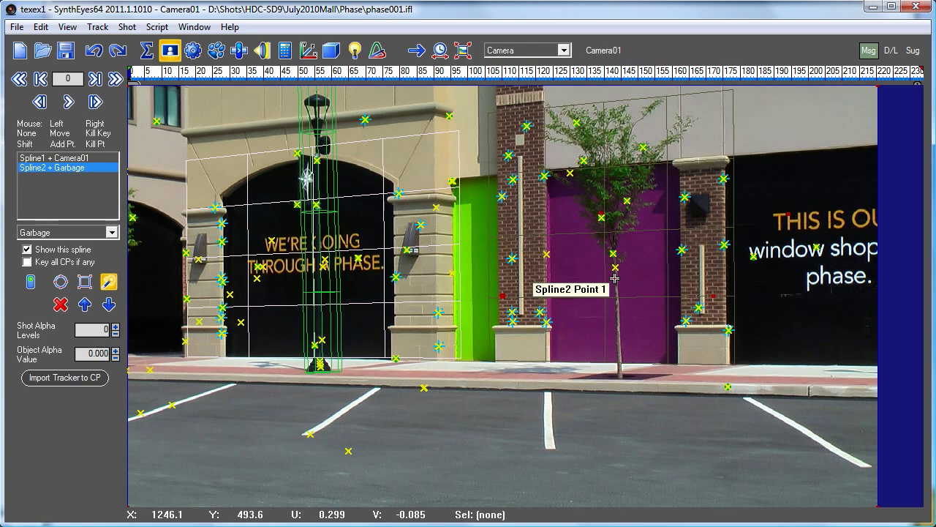
pyautogui.moveTo(615, 277)
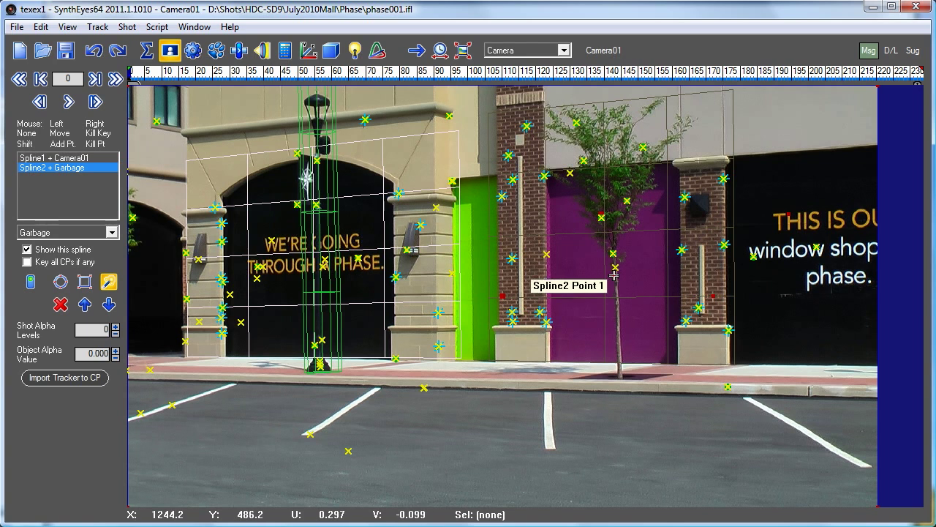
pyautogui.moveTo(632, 366)
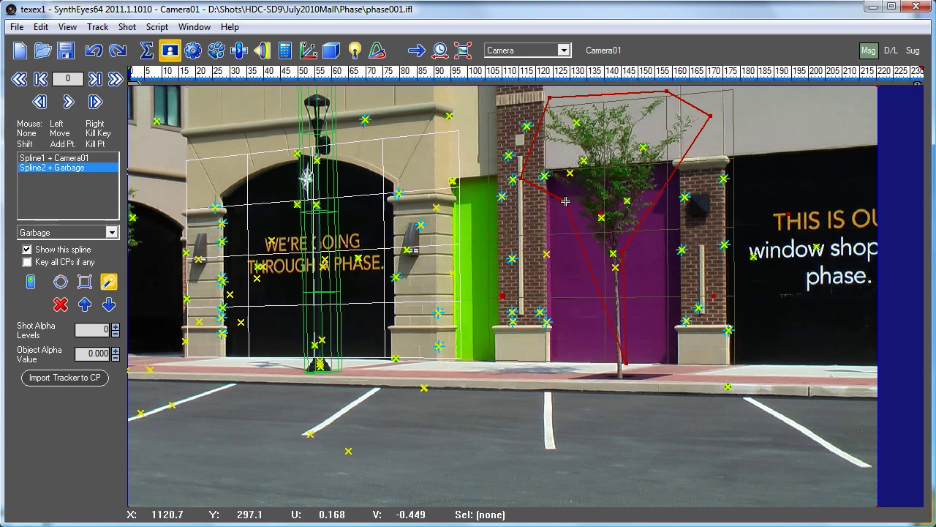
pyautogui.moveTo(610, 266)
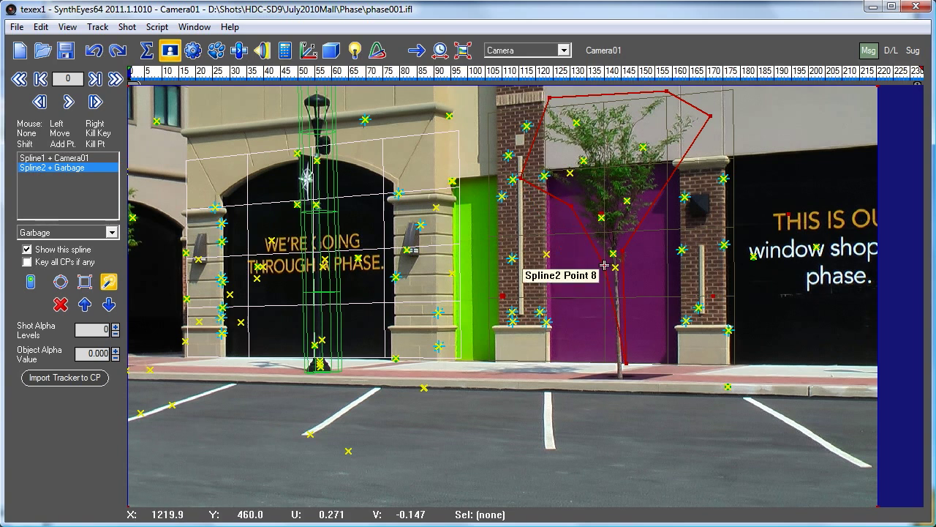
pyautogui.moveTo(614, 267); pyautogui.dragTo(613, 375)
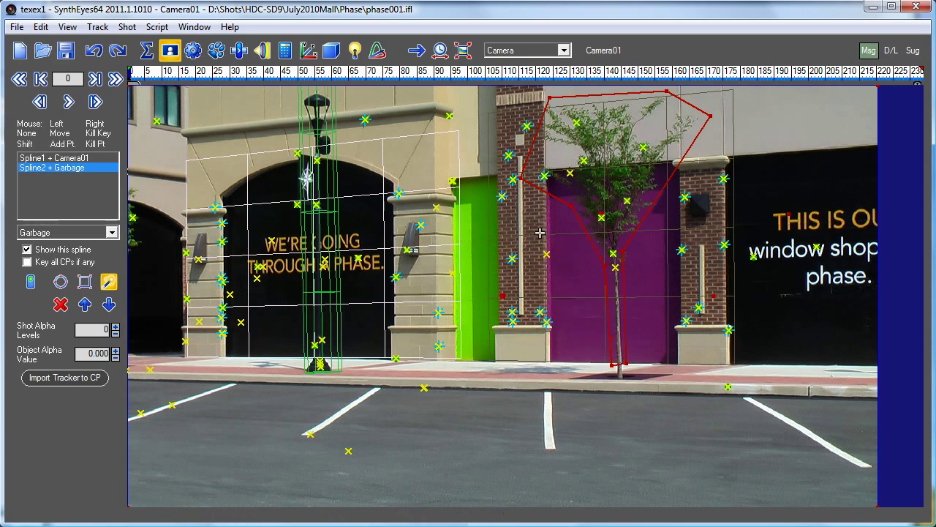
pyautogui.moveTo(108, 284)
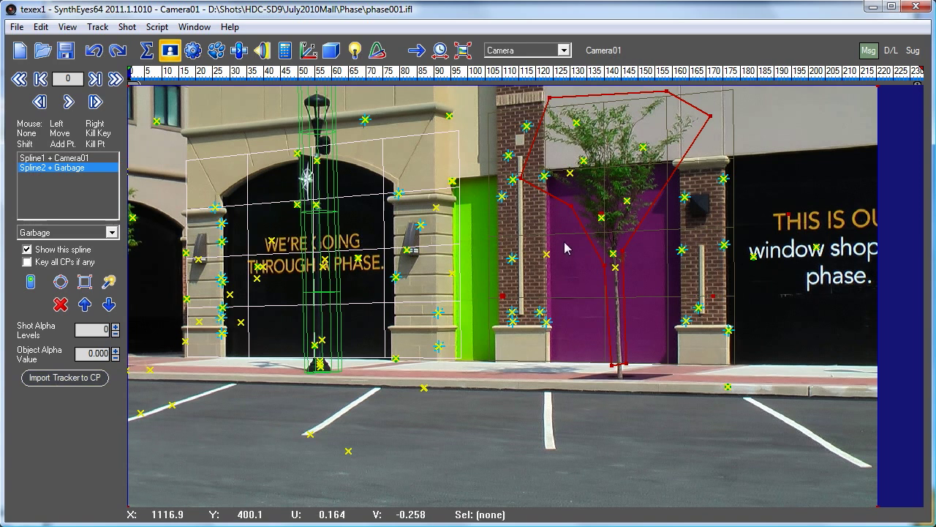
pyautogui.moveTo(592, 234)
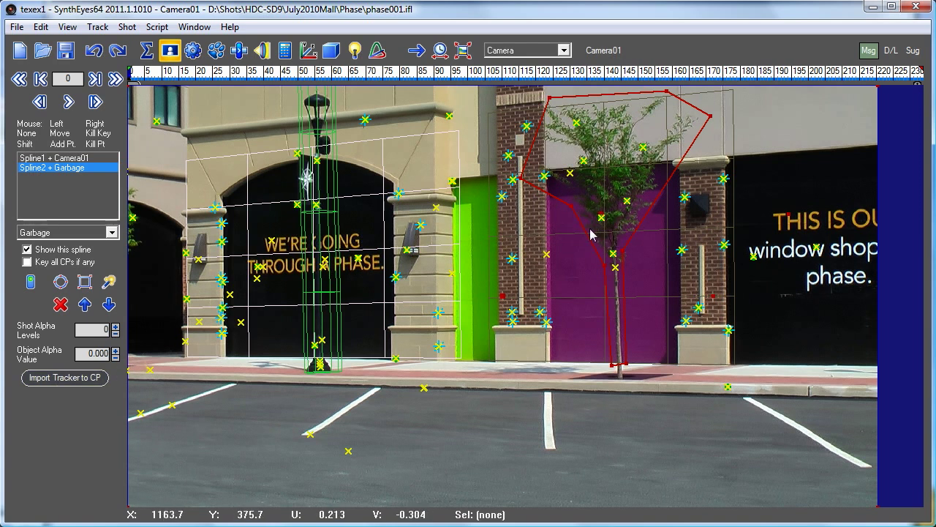
pyautogui.moveTo(155, 388)
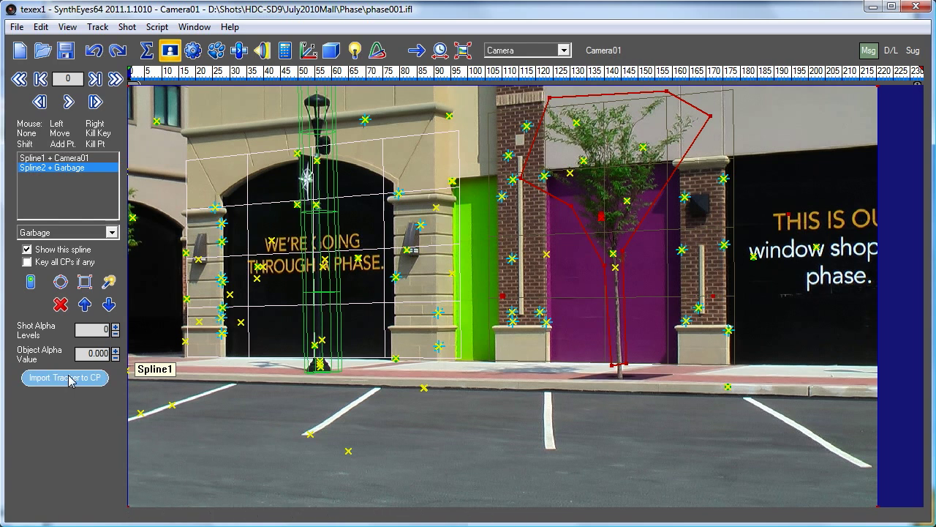
pyautogui.moveTo(597, 211)
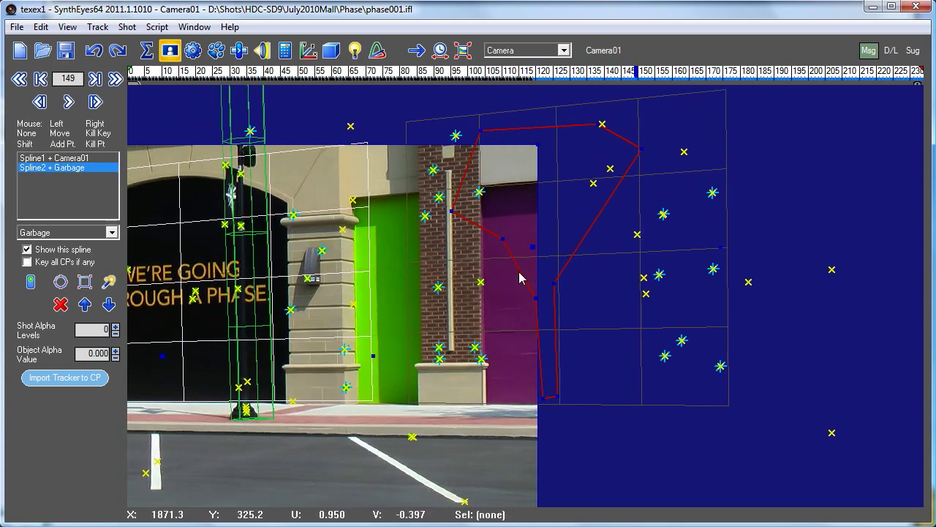
# Try Import Tracker to CP for Spline2 and dismiss the one-tracker warning.
pyautogui.click(64, 377)
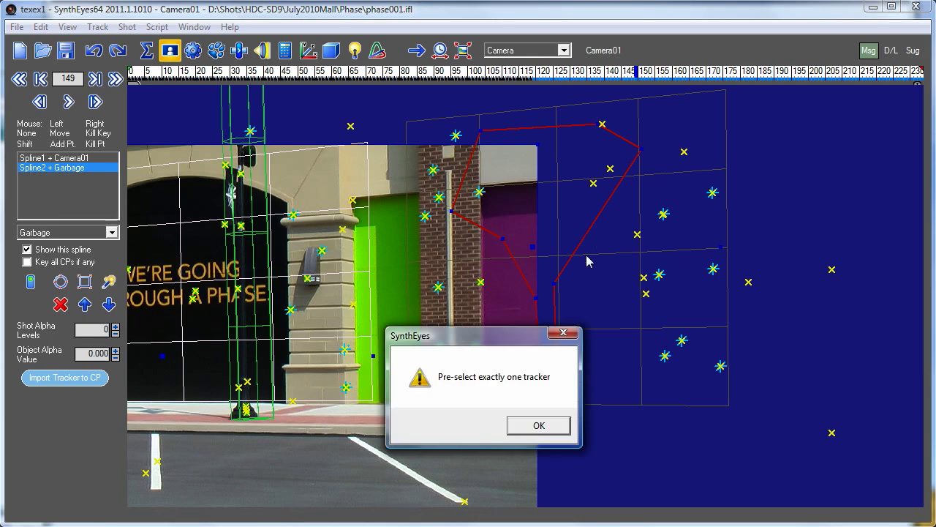
pyautogui.click(539, 424)
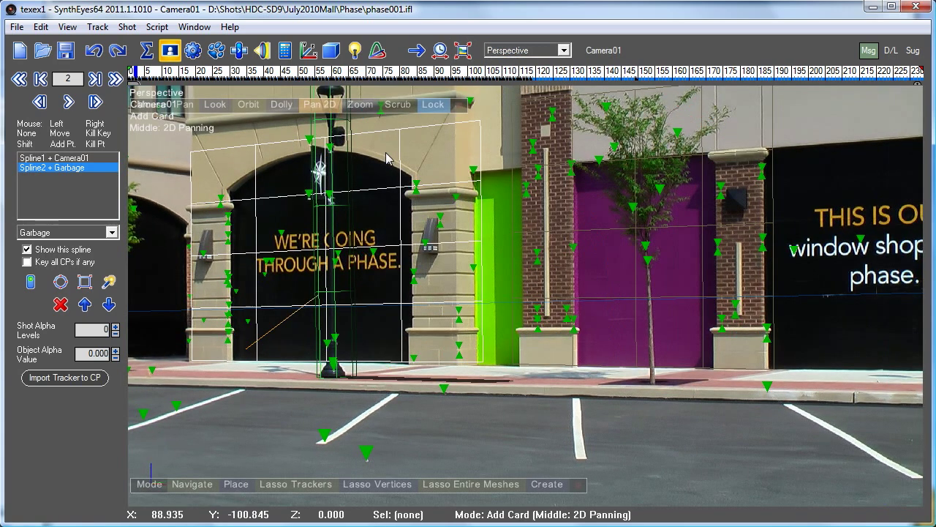
pyautogui.moveTo(175, 26)
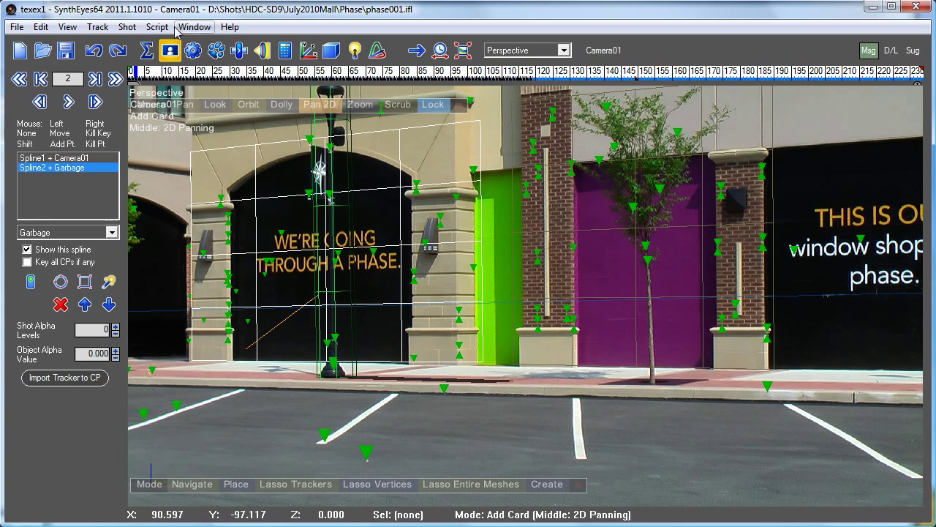
# Extract Card02's texture with Create Texture and Blocked by Garbage Splines enabled, removing the tree.
pyautogui.click(194, 26)
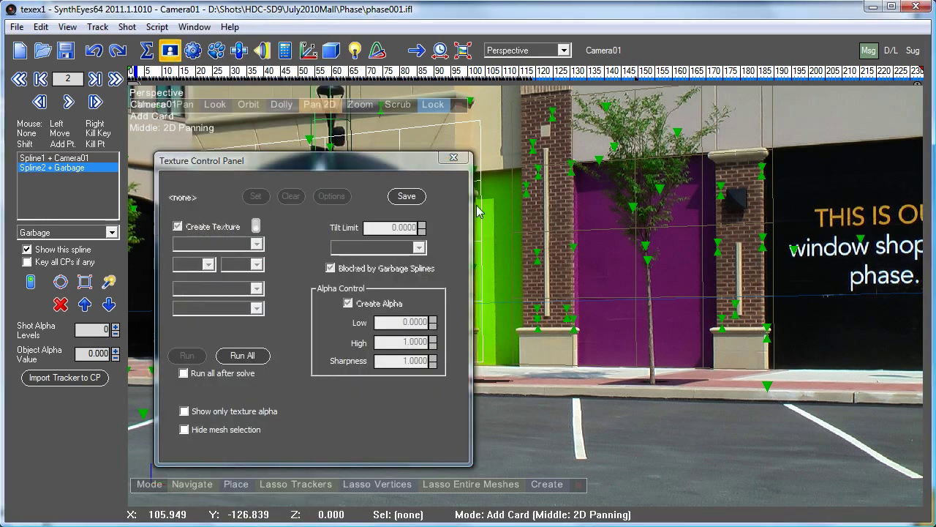
pyautogui.moveTo(592, 264)
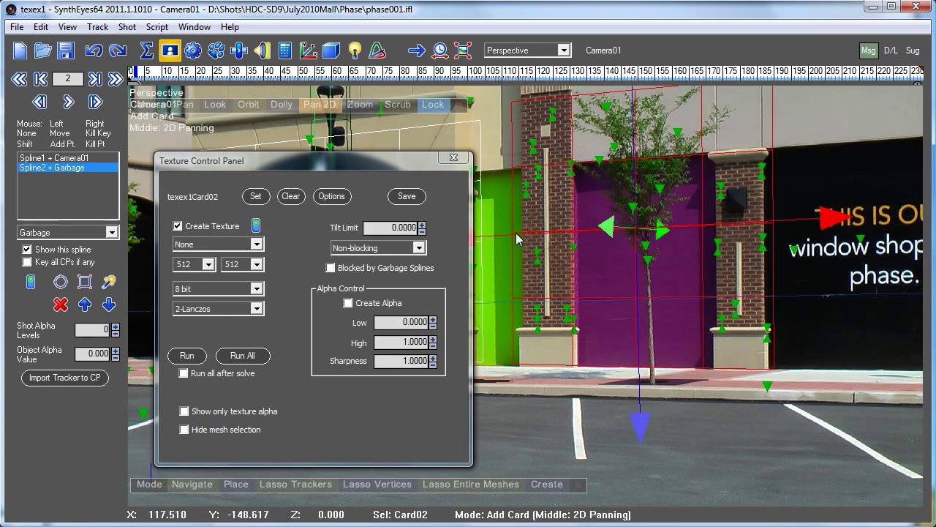
pyautogui.moveTo(217, 243)
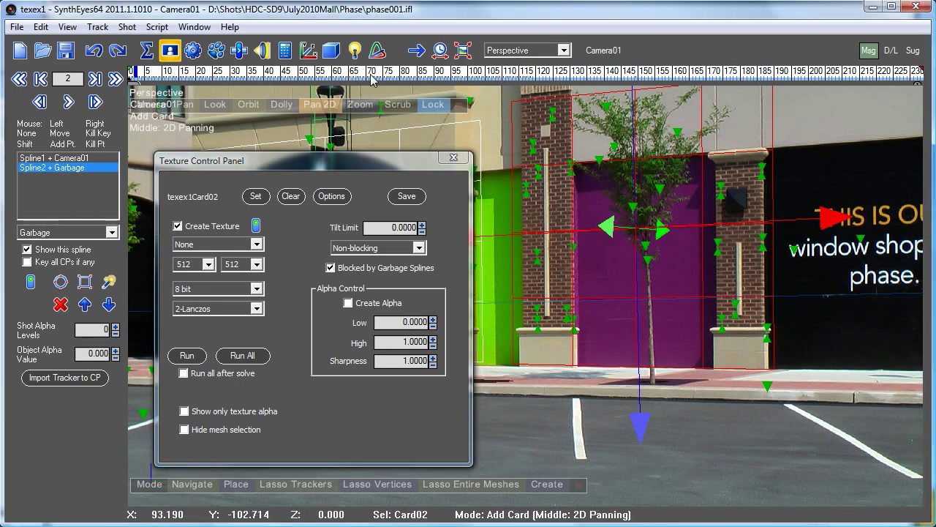
pyautogui.click(187, 355)
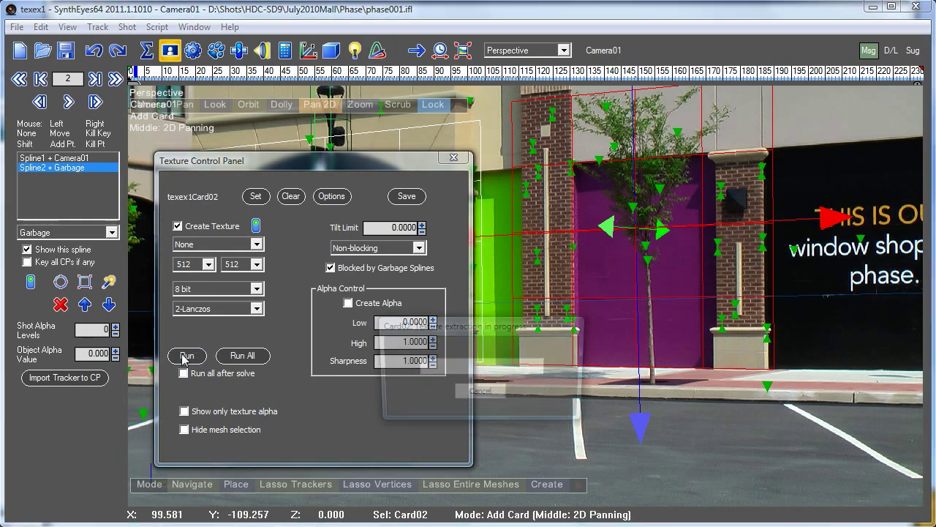
pyautogui.click(187, 355)
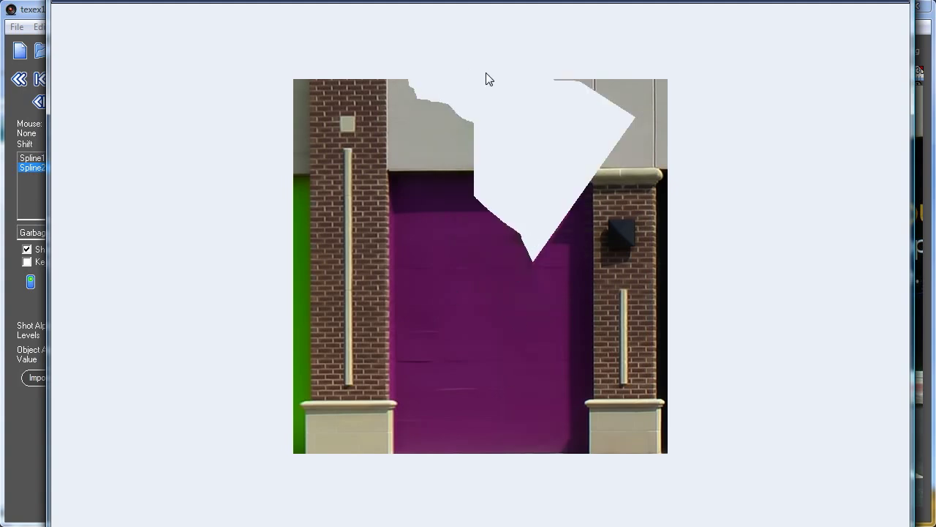
pyautogui.moveTo(531, 83)
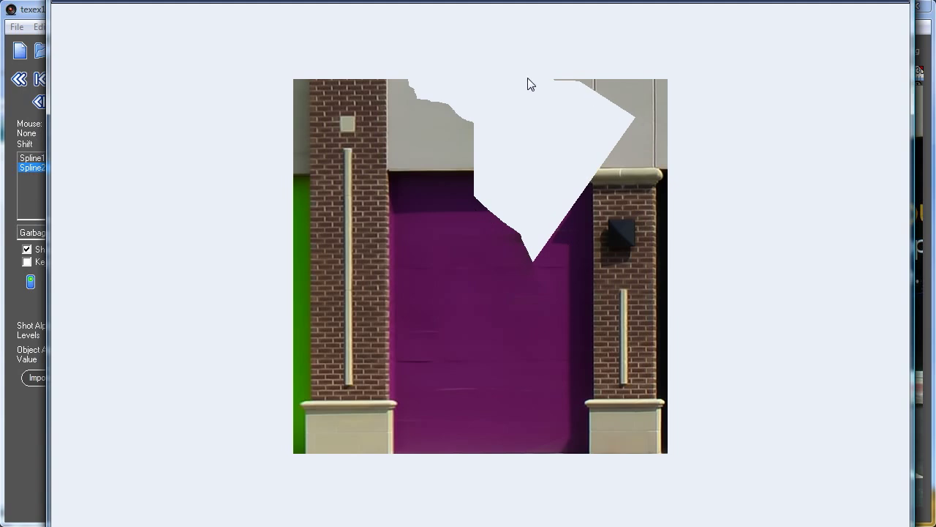
pyautogui.moveTo(497, 141)
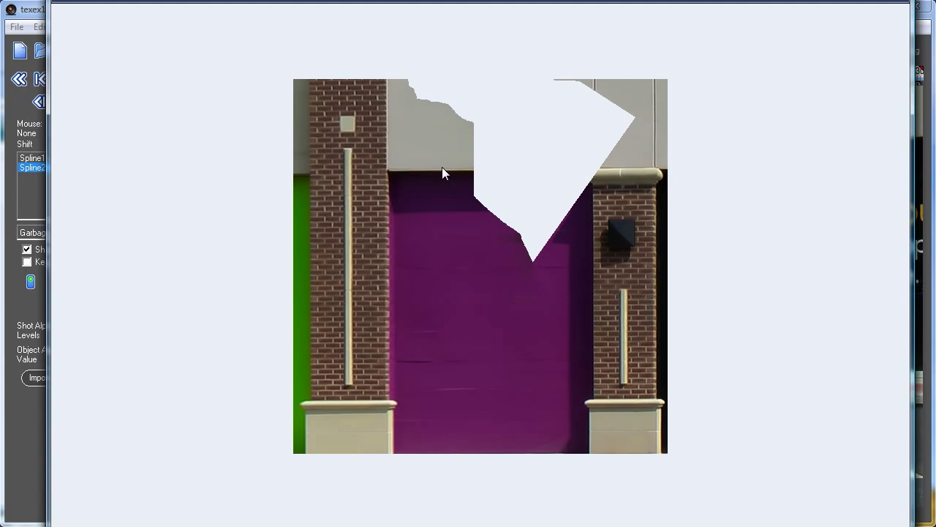
pyautogui.moveTo(477, 164)
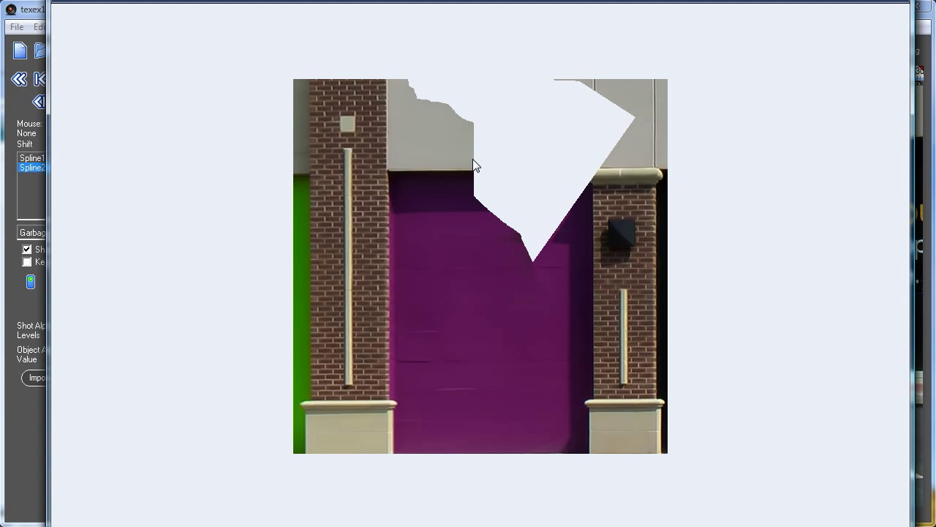
pyautogui.moveTo(536, 167)
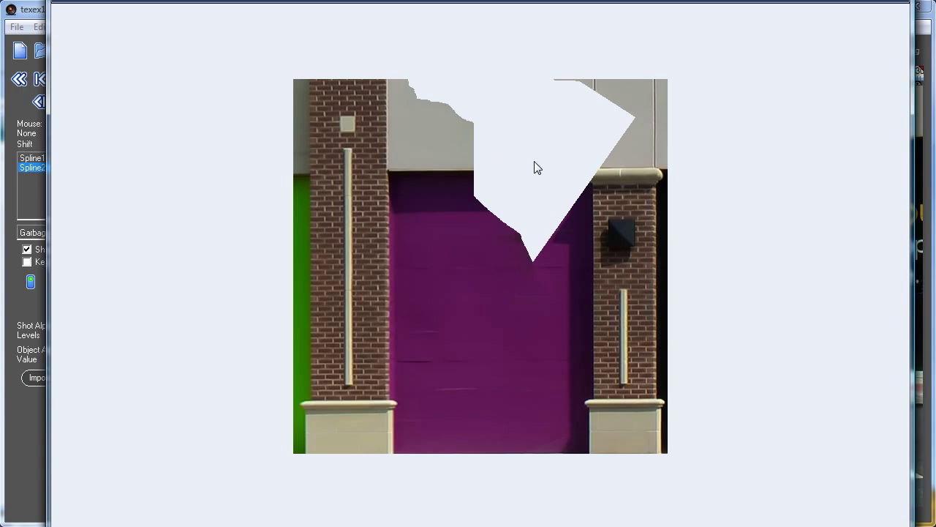
pyautogui.moveTo(600, 151)
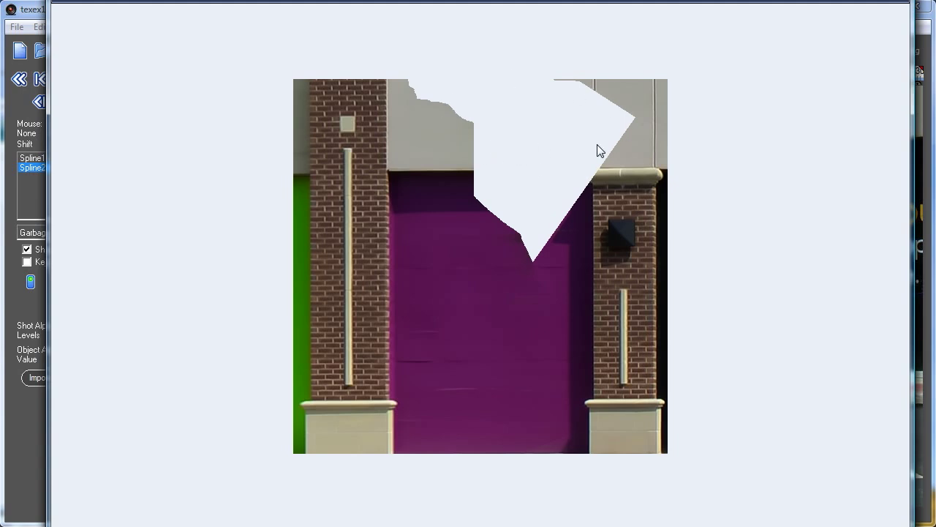
pyautogui.moveTo(597, 117)
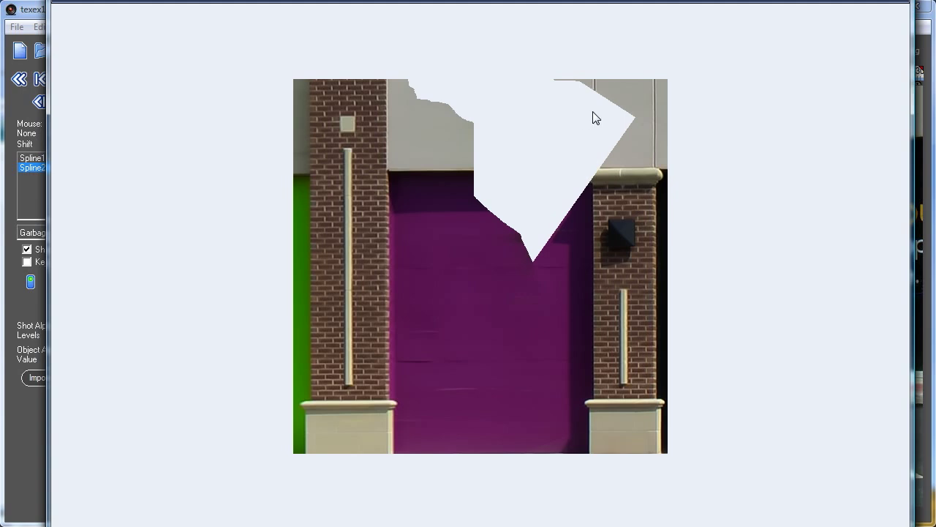
pyautogui.moveTo(480, 247)
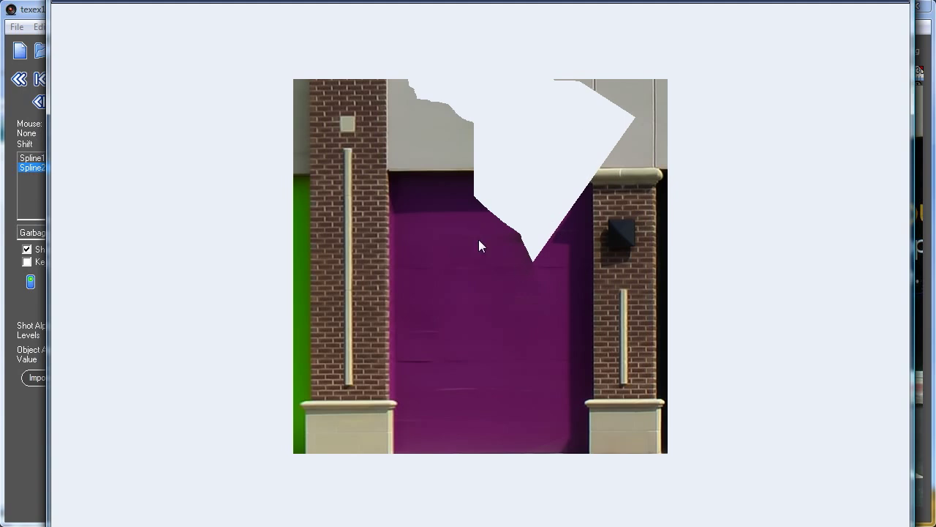
pyautogui.moveTo(501, 225)
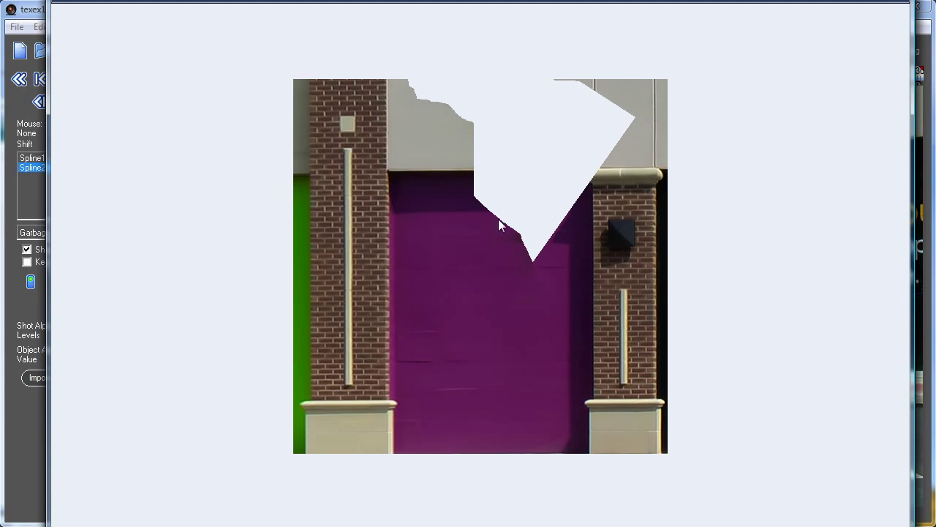
pyautogui.moveTo(597, 163)
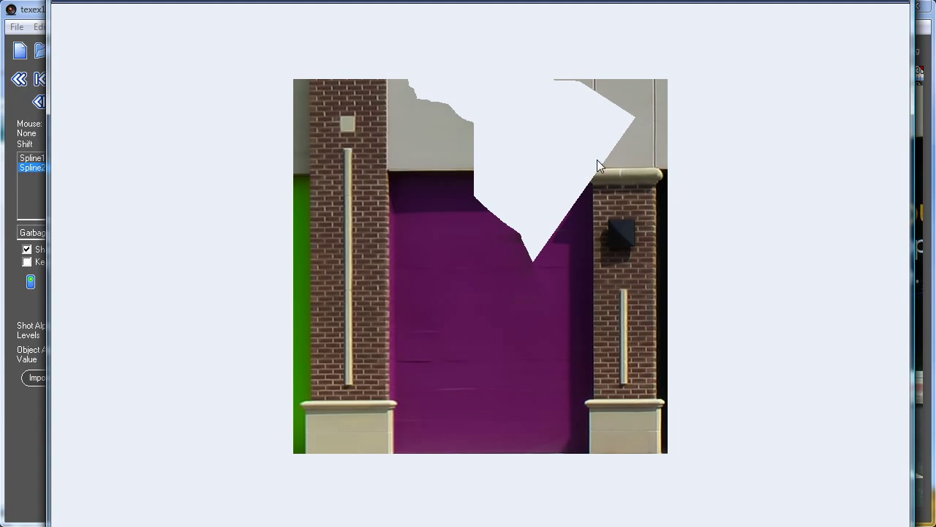
pyautogui.moveTo(67, 47)
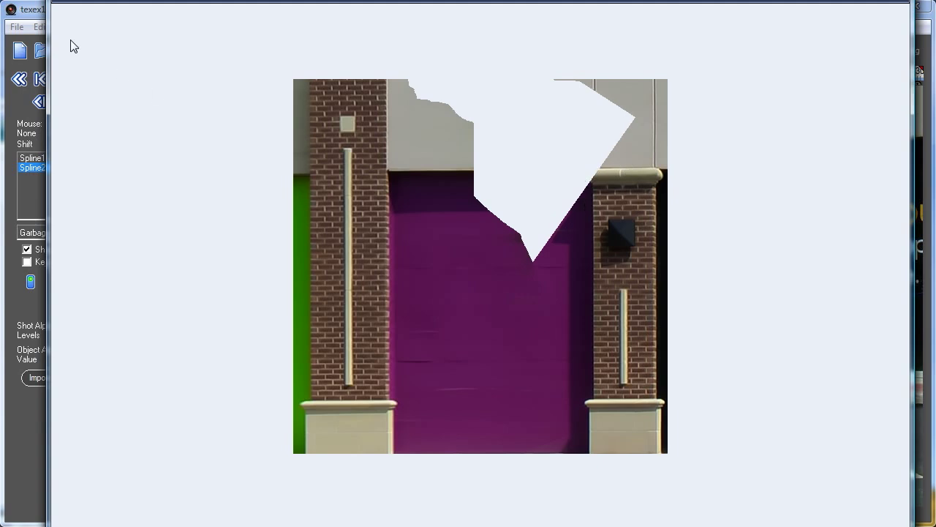